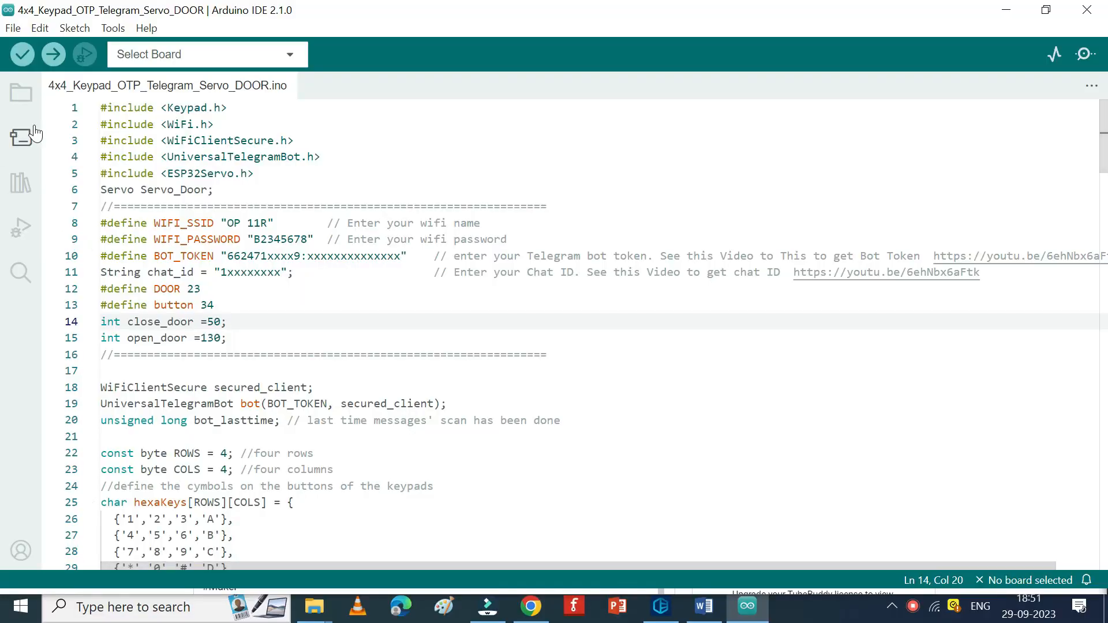
# Step: Confirm UniversalTelegramBot is present in Library Manager, then install ESP32Servo 0.13.0
pyautogui.click(21, 182)
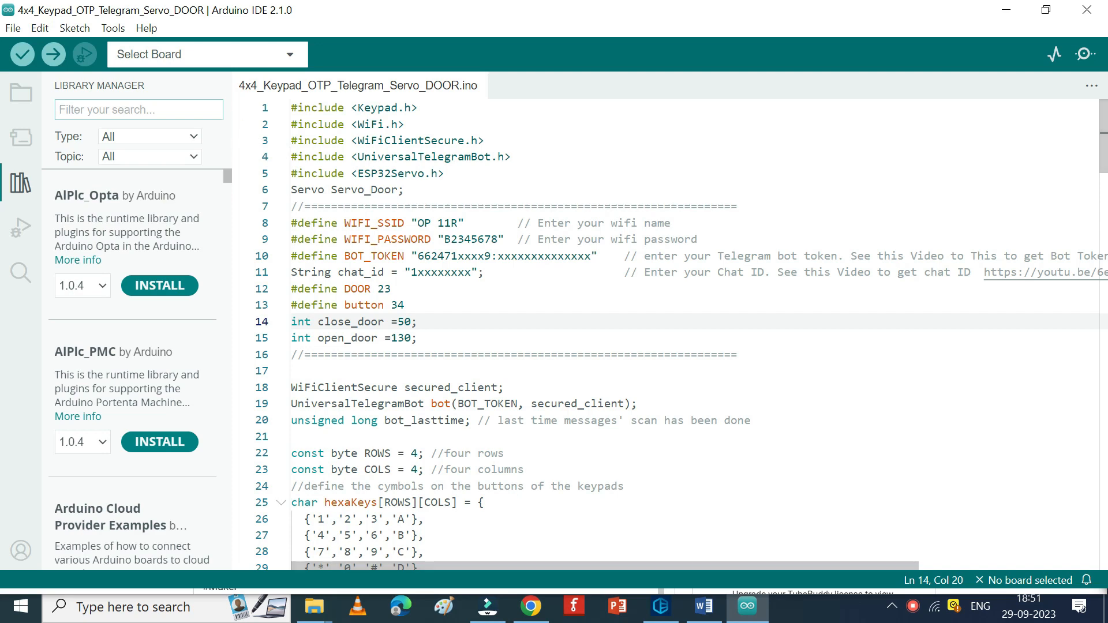
pyautogui.write('telegram')
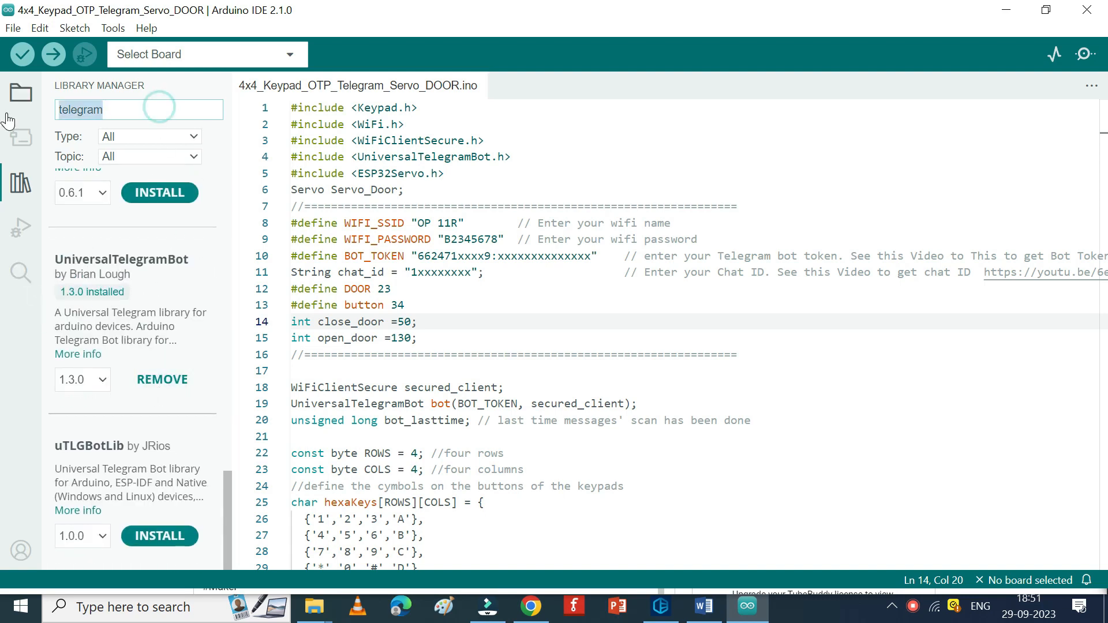
pyautogui.write('ESP32 Servo')
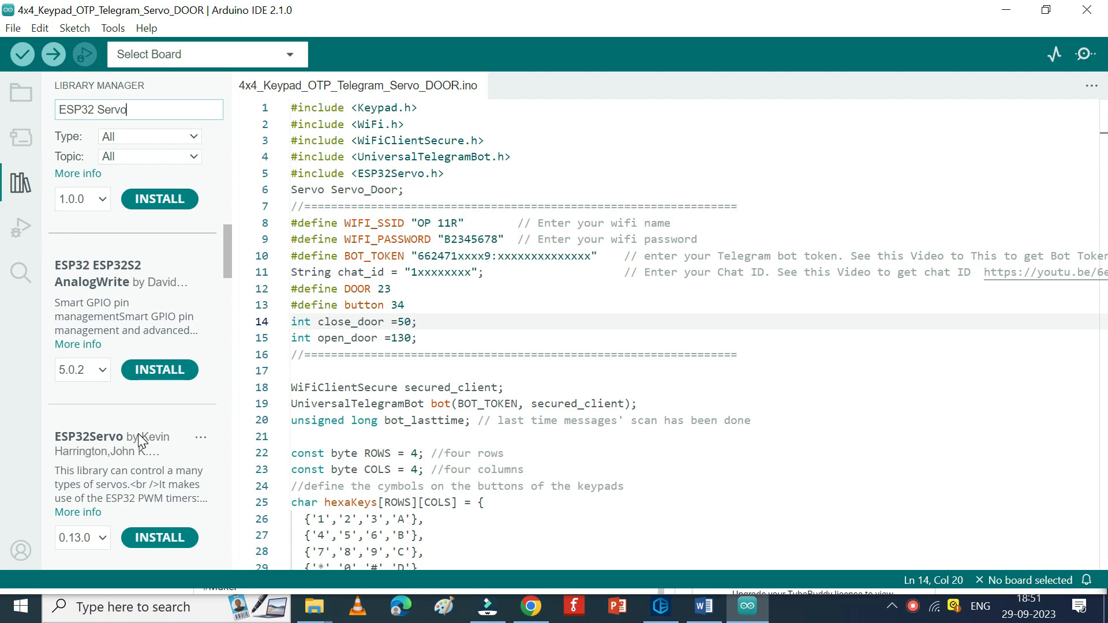
pyautogui.scroll(-3)
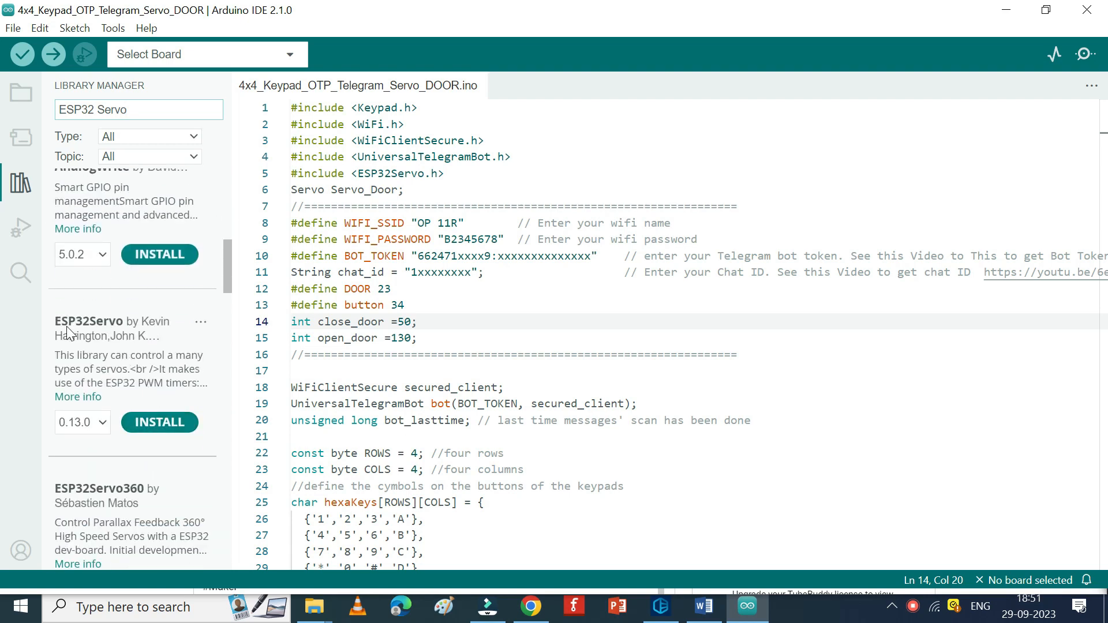
pyautogui.click(159, 423)
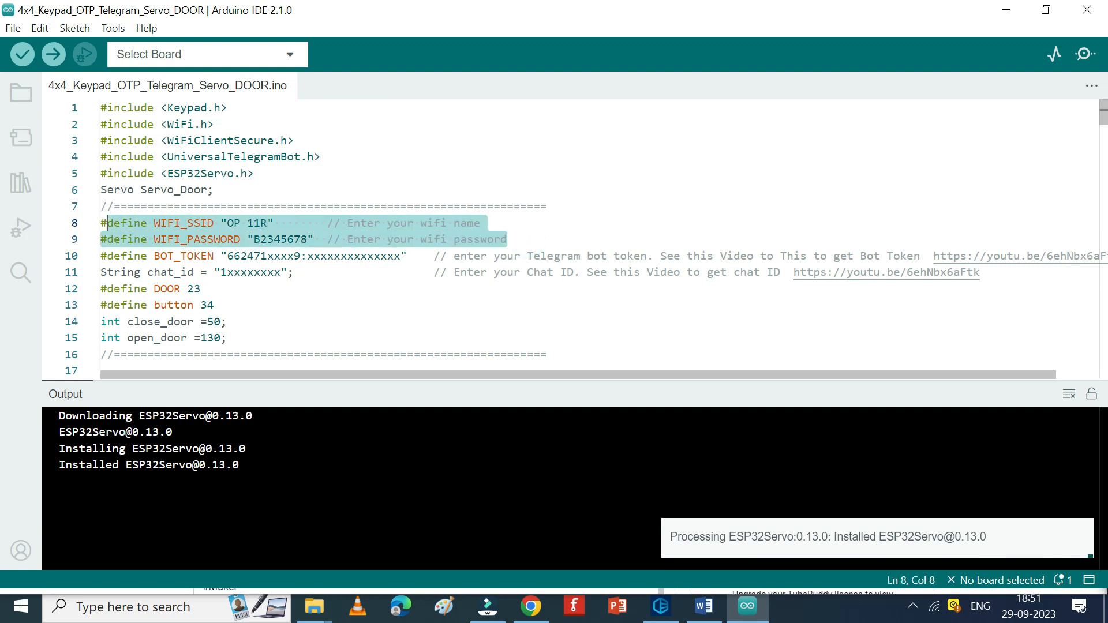
pyautogui.click(103, 223)
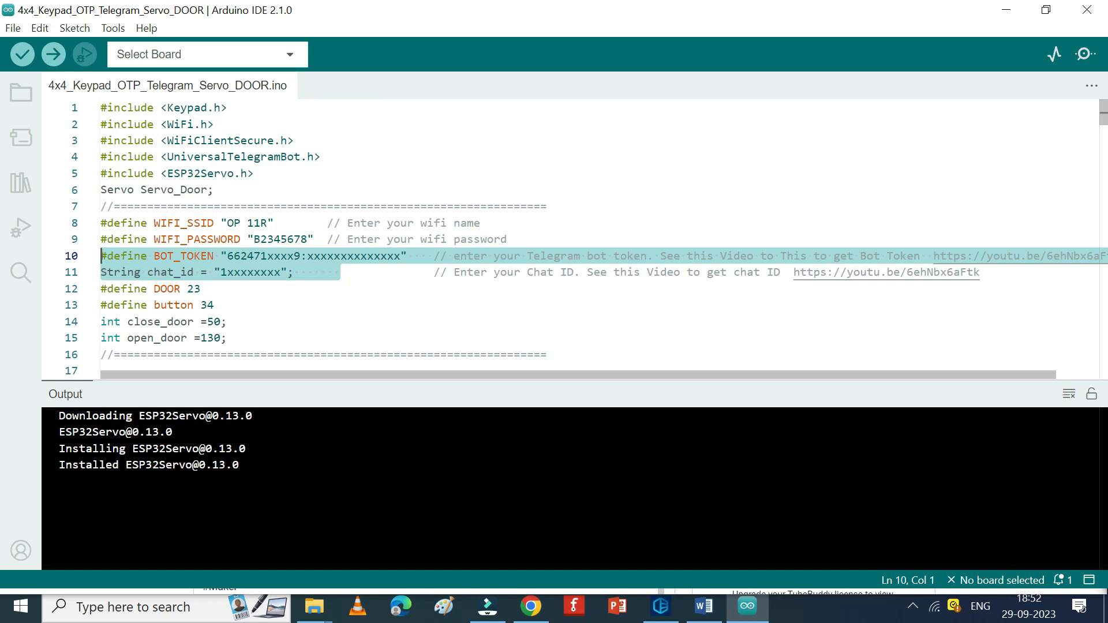
pyautogui.click(301, 273)
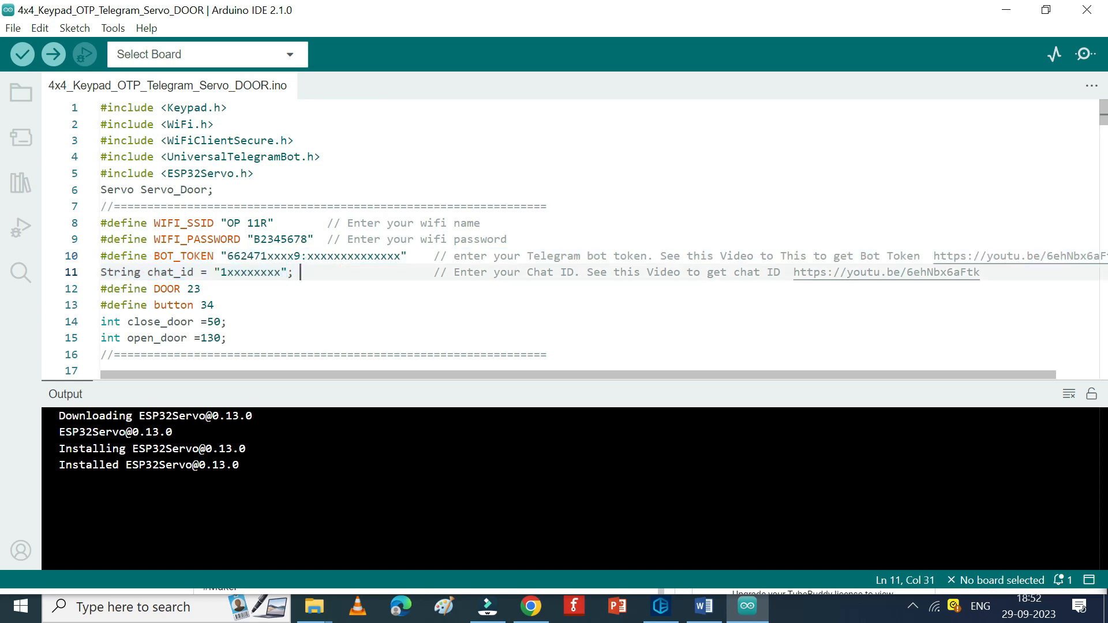
pyautogui.doubleClick(885, 273)
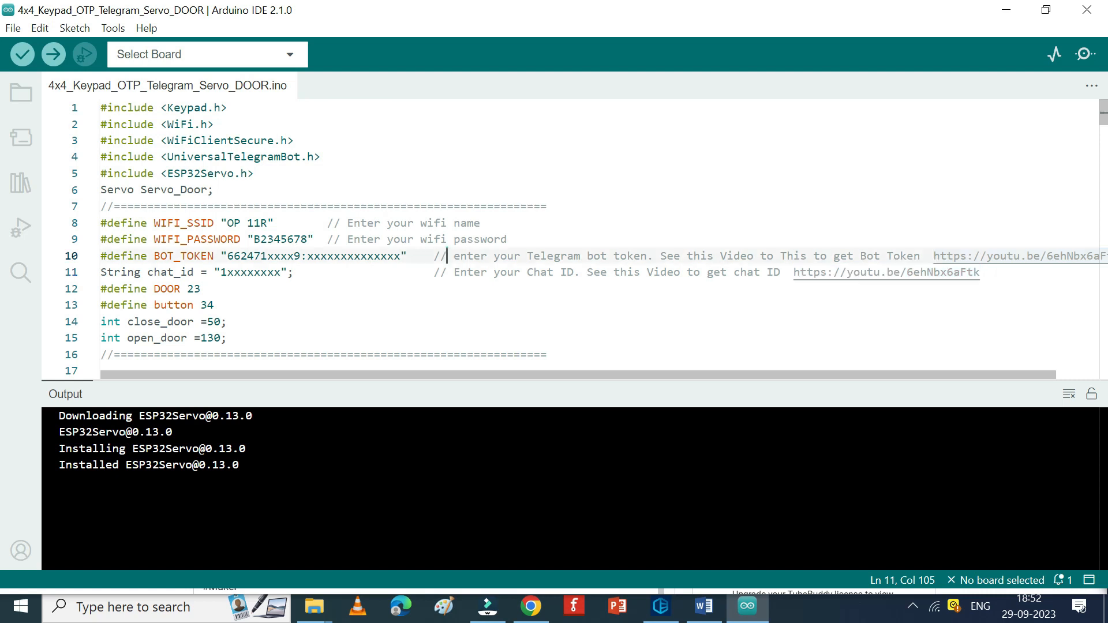
pyautogui.scroll(-3)
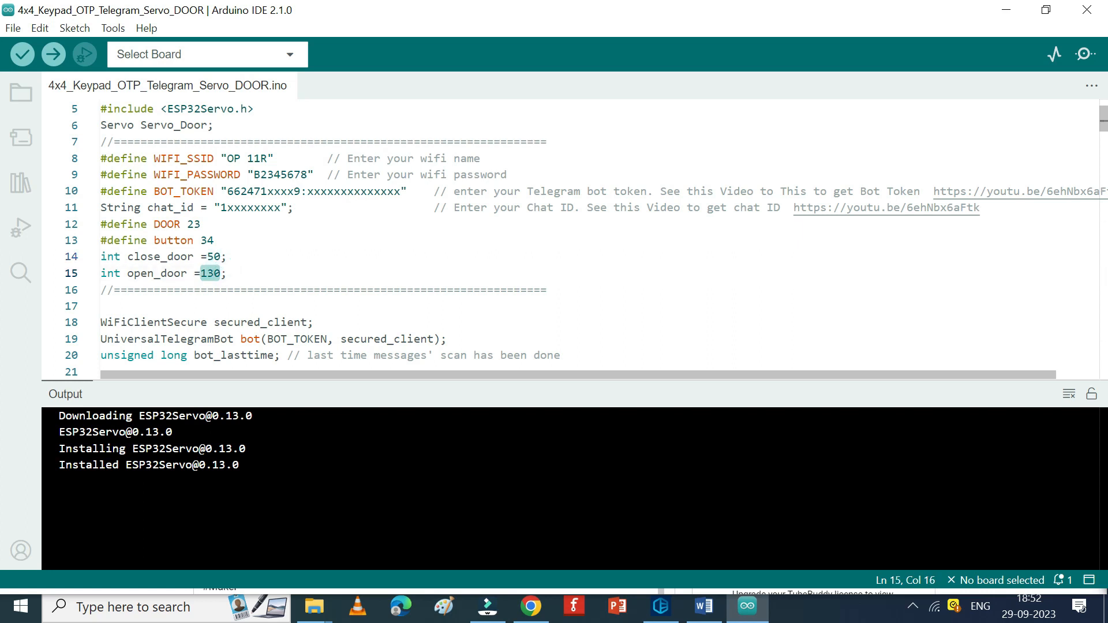
# Step: Search 'wrov' in the board dialog and confirm ESP32 Wrover Module on COM24 Serial Port
pyautogui.click(205, 54)
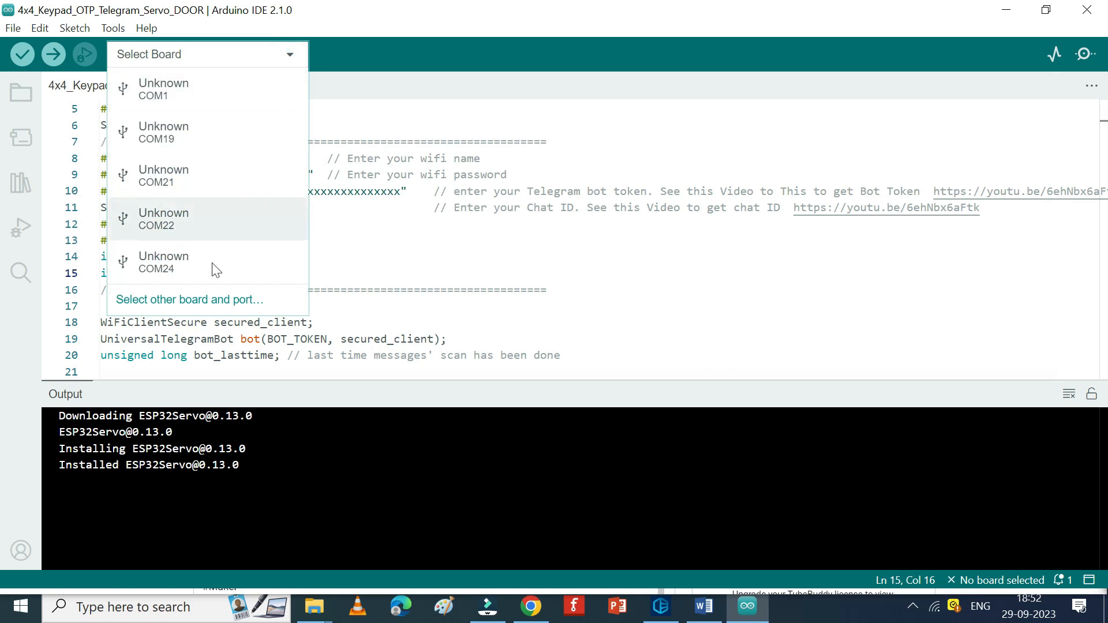
pyautogui.click(188, 299)
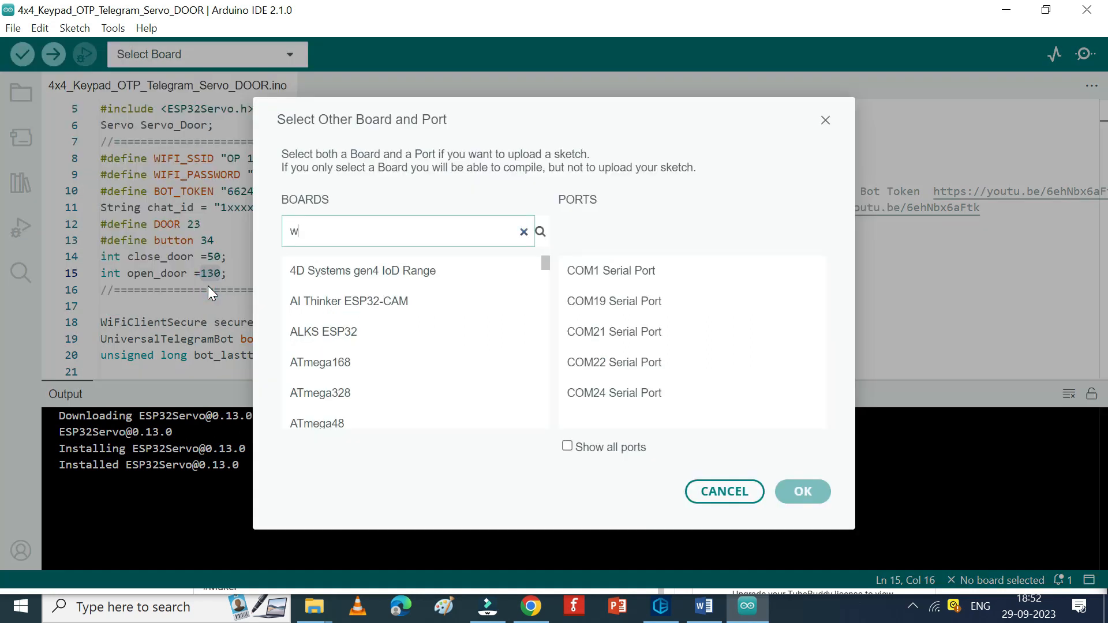
pyautogui.write('rov')
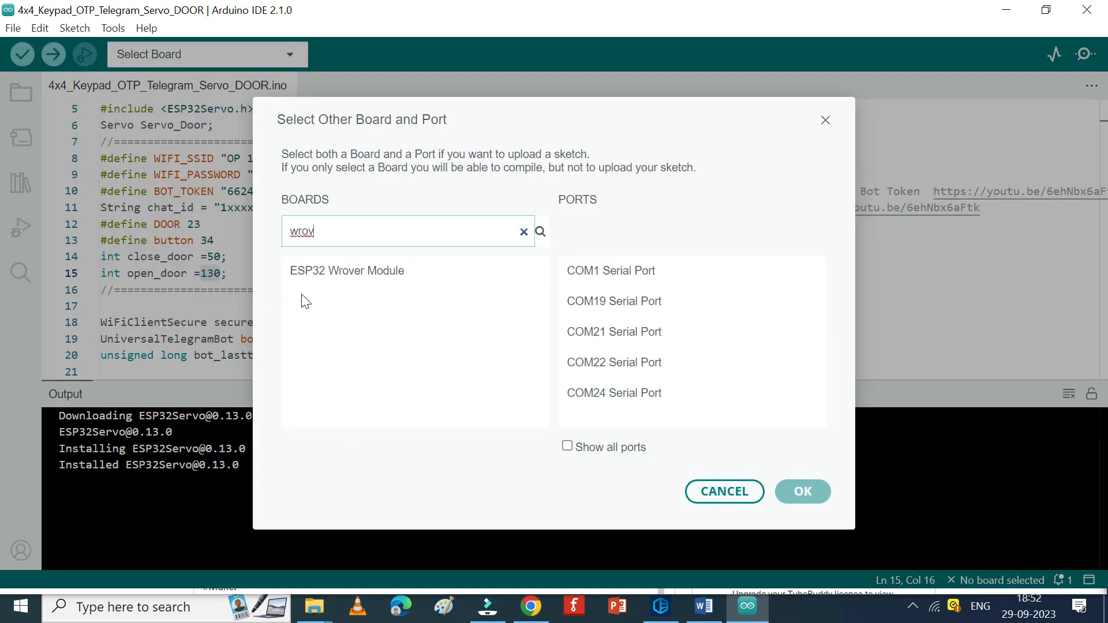
pyautogui.click(612, 393)
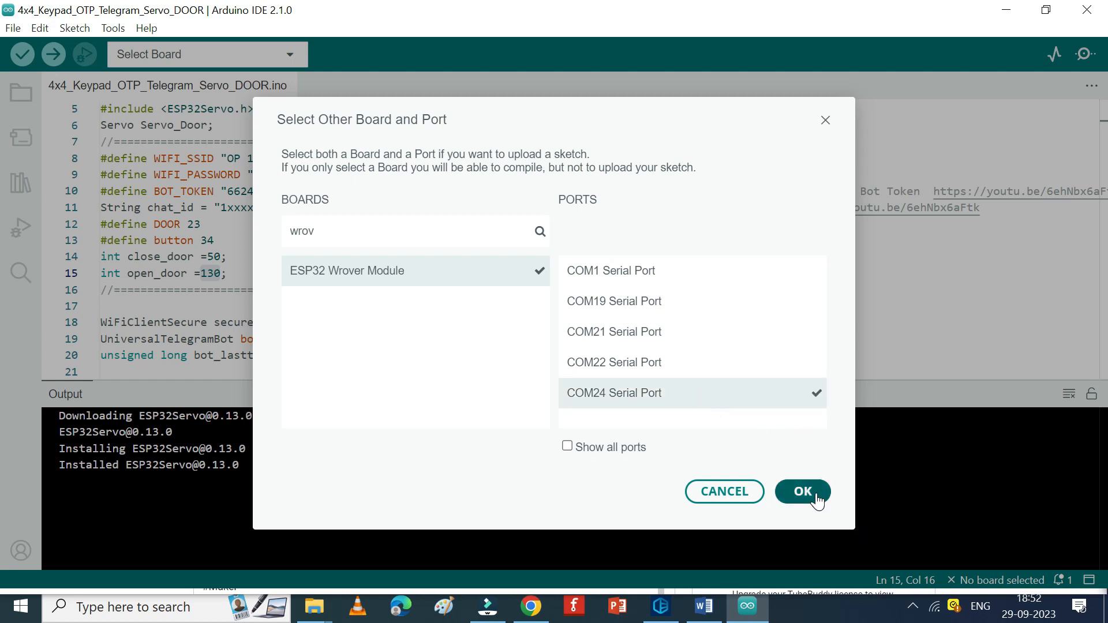
pyautogui.click(801, 492)
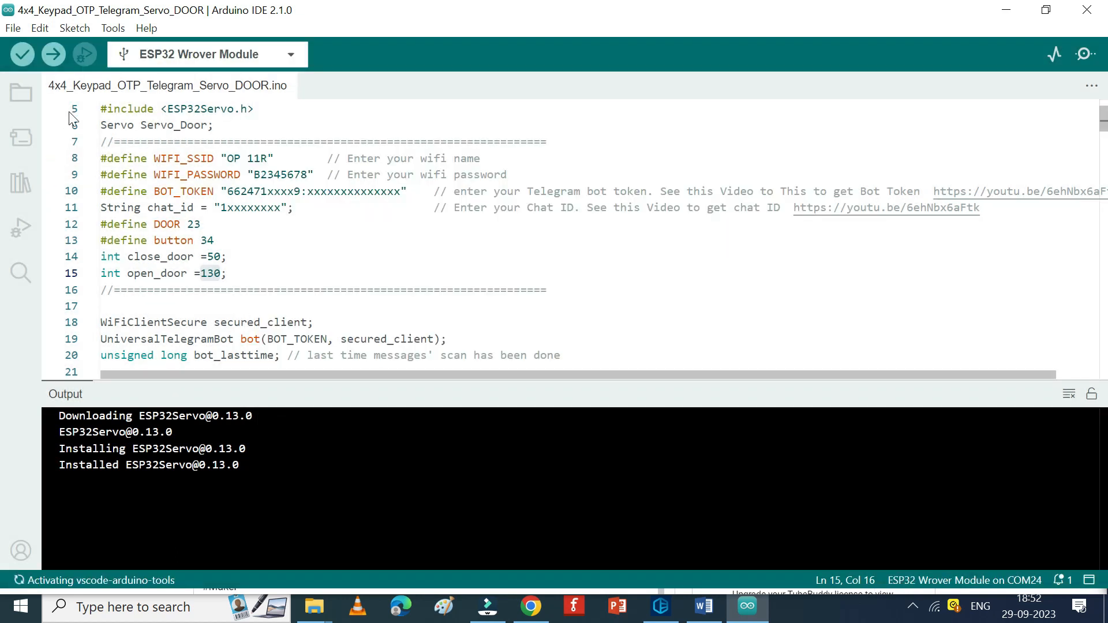